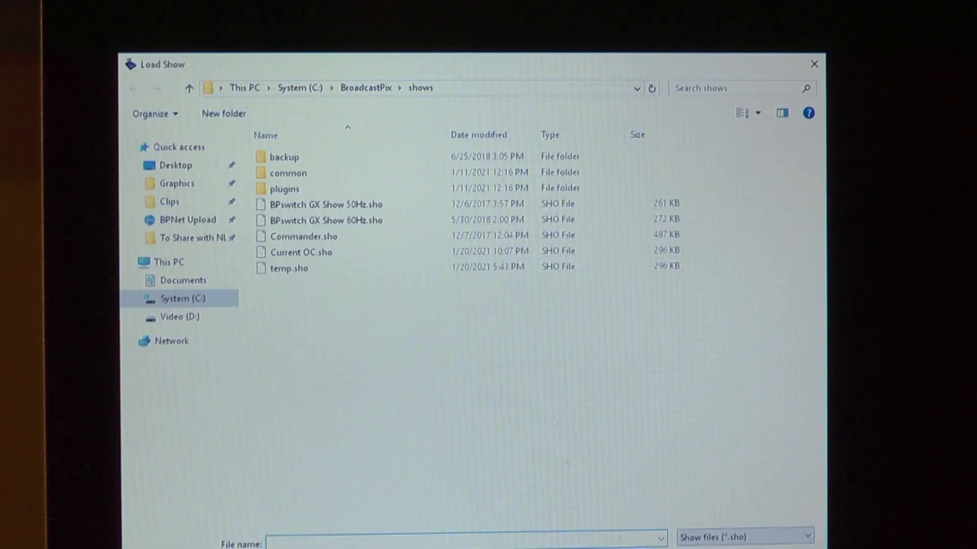
Step: Load the Current OC.sho show from the BroadcastPix shows folder
click(299, 253)
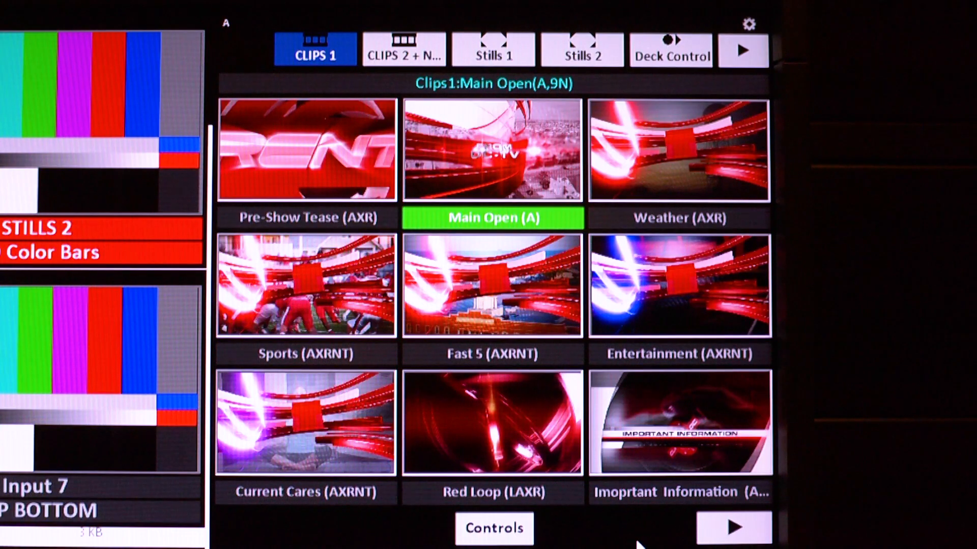
Step: Switch the clip panel to the Clips 2 playlist of countdown, tipline and captioning clips
click(403, 53)
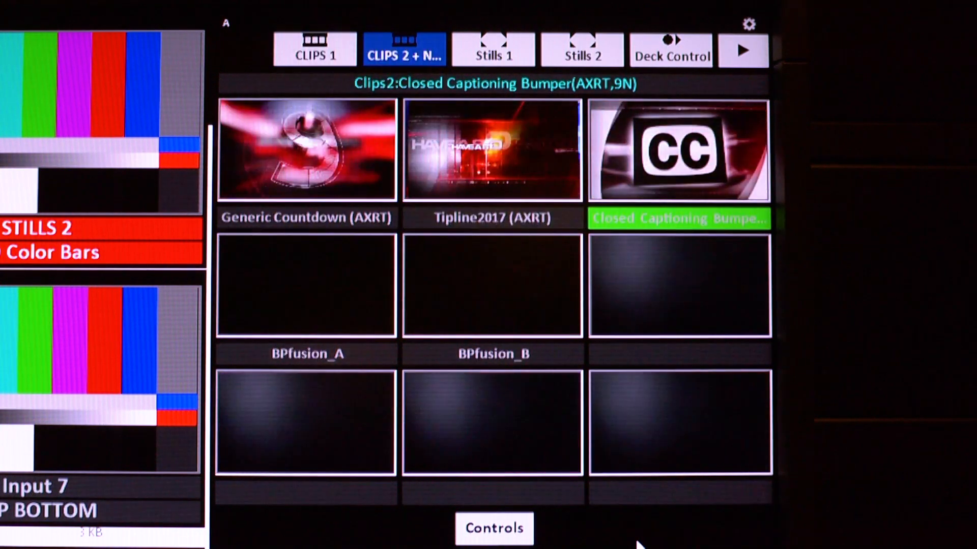
click(494, 51)
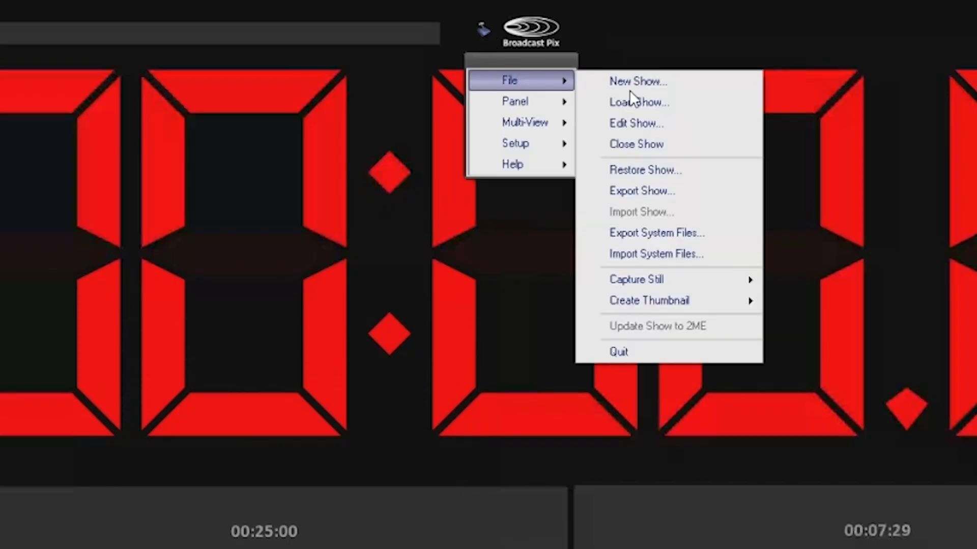
Step: Bring up the Clips 1 content list in the Edit Show editor
click(636, 123)
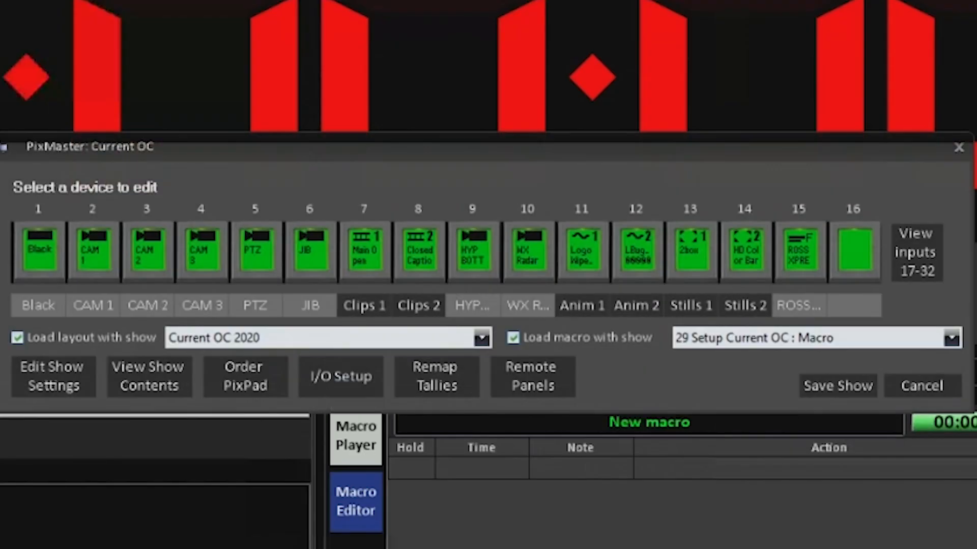
mouse_move(368, 314)
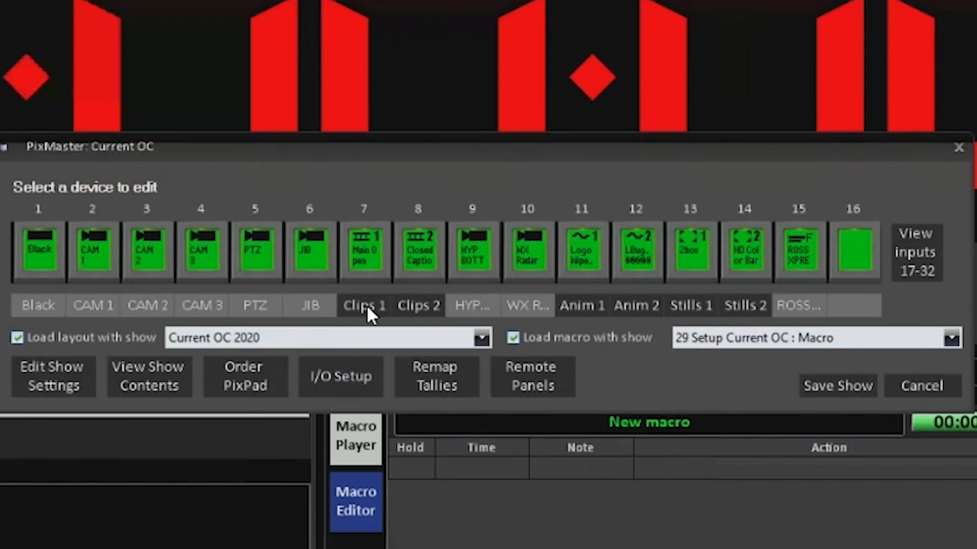
click(365, 305)
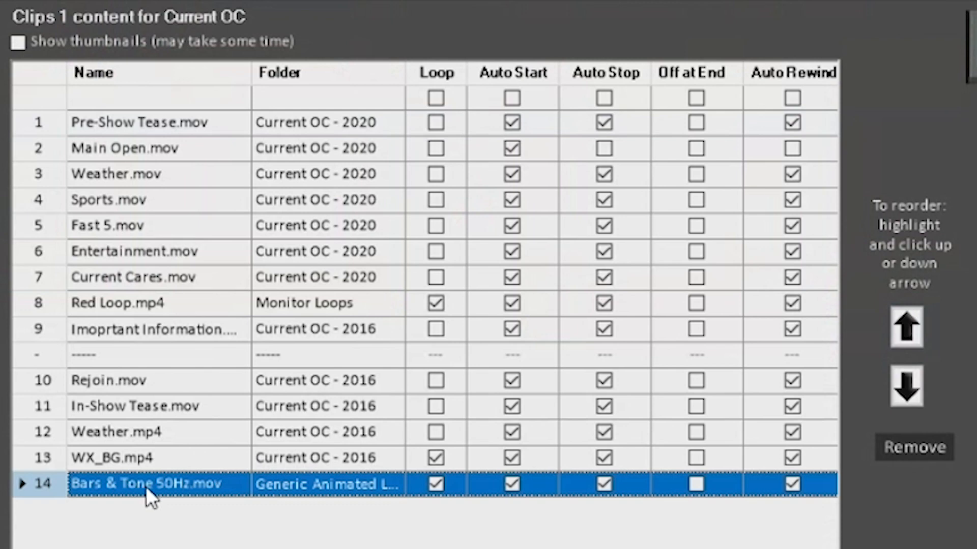
Step: Move Bars & Tone 50Hz up to slot 11, above In-Show Tease, and accept the playlist
click(905, 328)
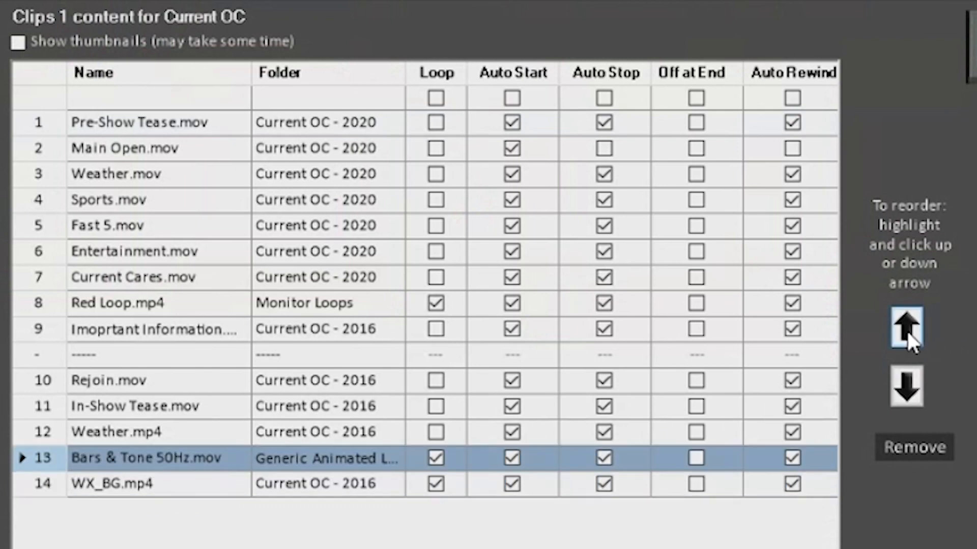
click(906, 328)
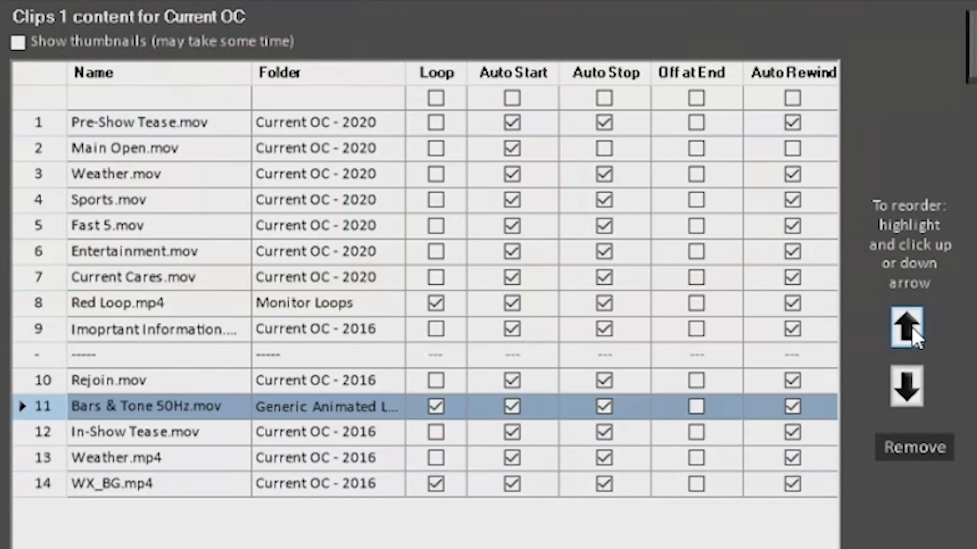
click(908, 327)
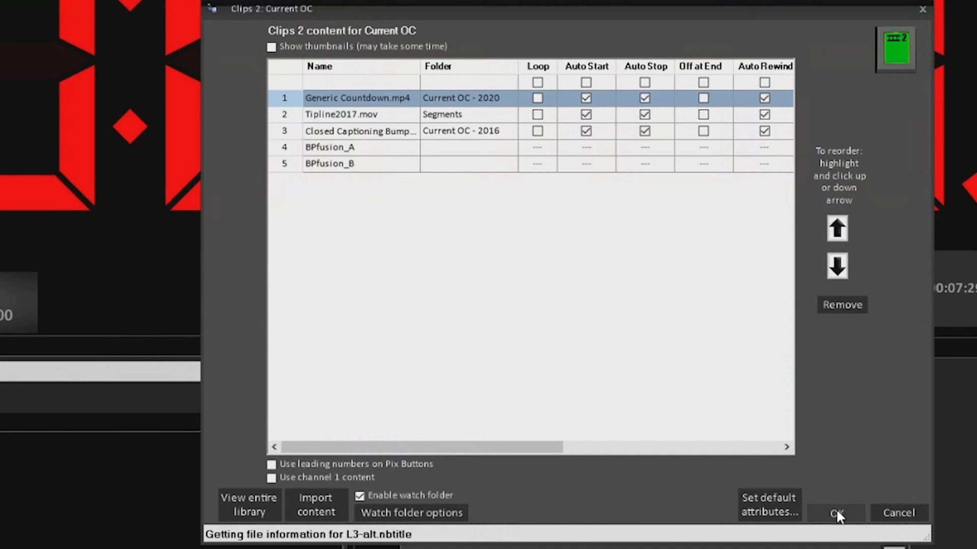
click(840, 513)
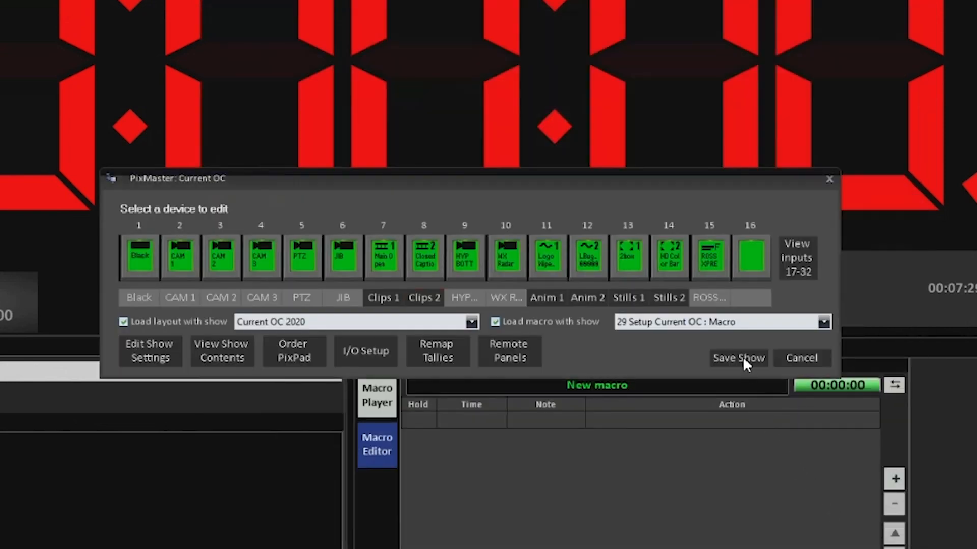